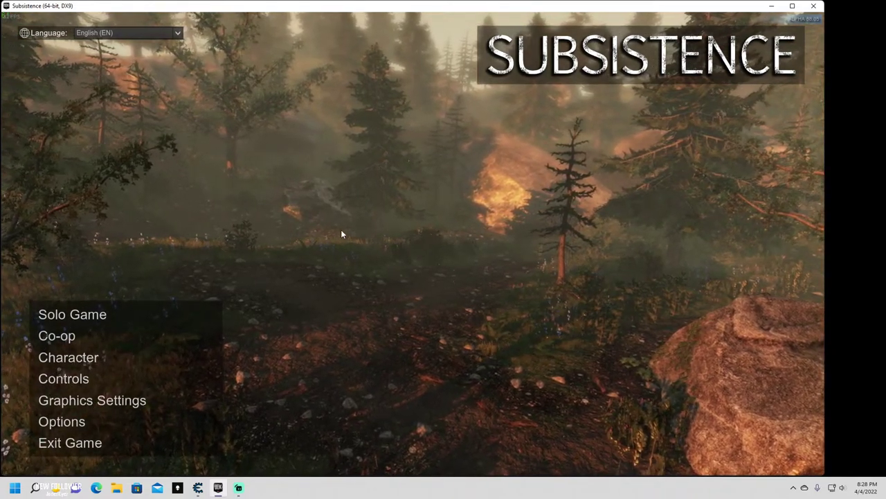
pyautogui.moveTo(316, 205)
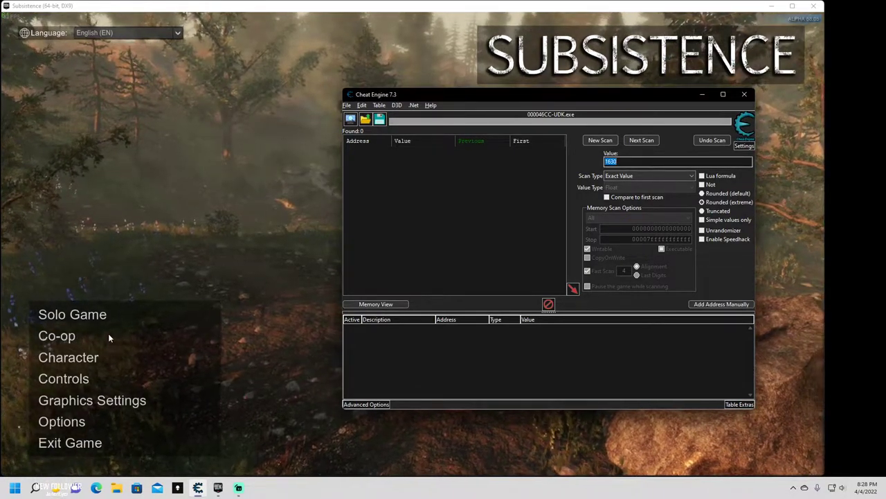
# Step: Host a co-op game and continue the Waterfall Build profile from its last save
pyautogui.click(57, 335)
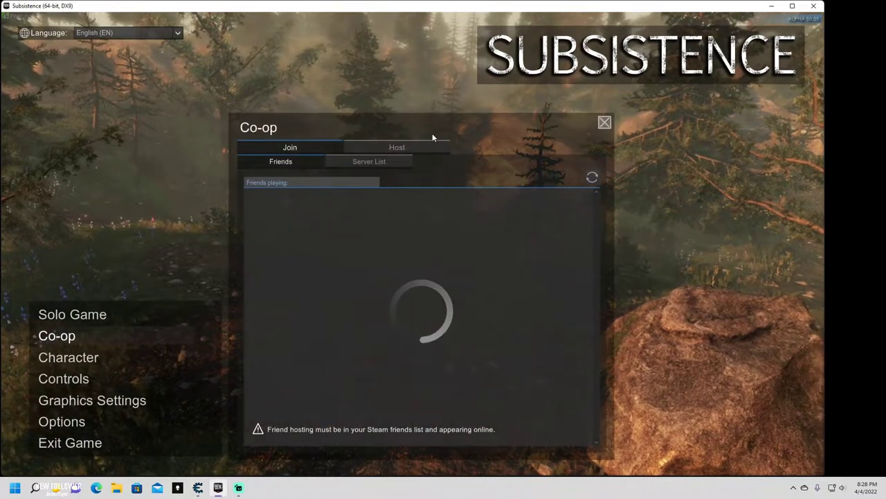
pyautogui.click(397, 147)
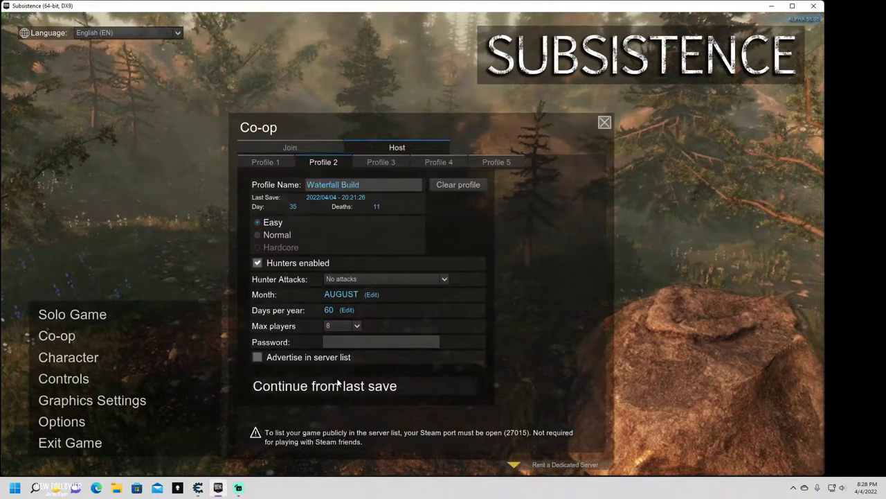
pyautogui.click(325, 385)
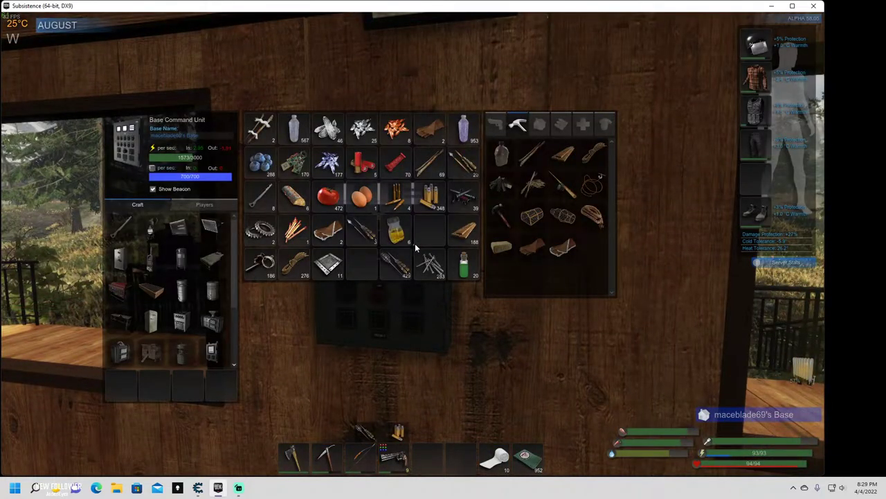
# Step: Close and reopen the Base Command Unit, now showing about 1584 of 3000 electricity
pyautogui.press('Escape')
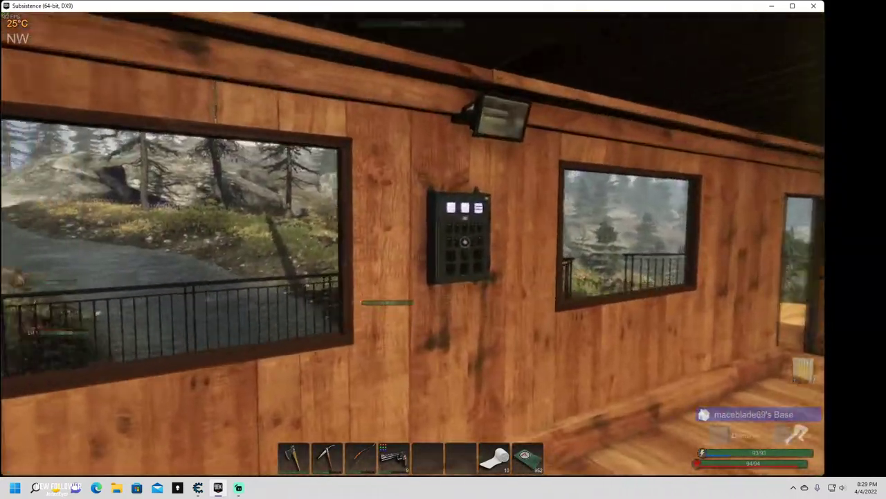
pyautogui.click(464, 241)
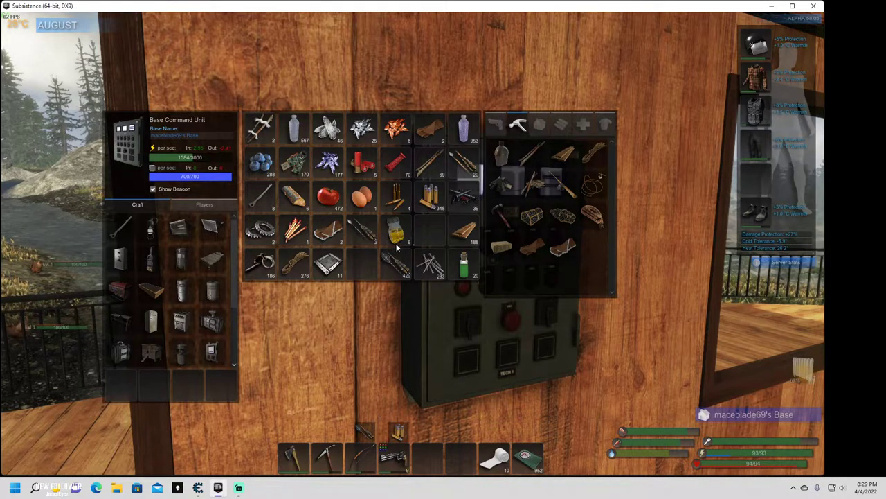
pyautogui.moveTo(475, 294)
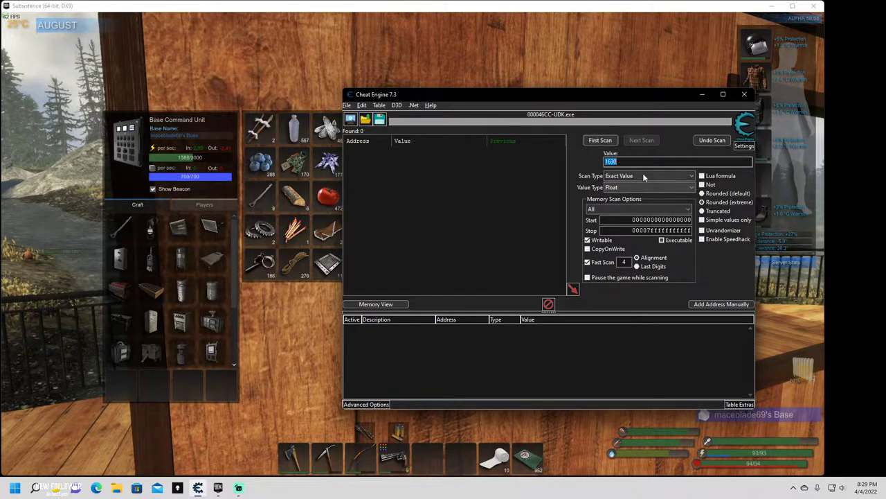
# Step: Run a 'Value between' float scan for 1600–1605, returning about 18,241 addresses
pyautogui.click(648, 175)
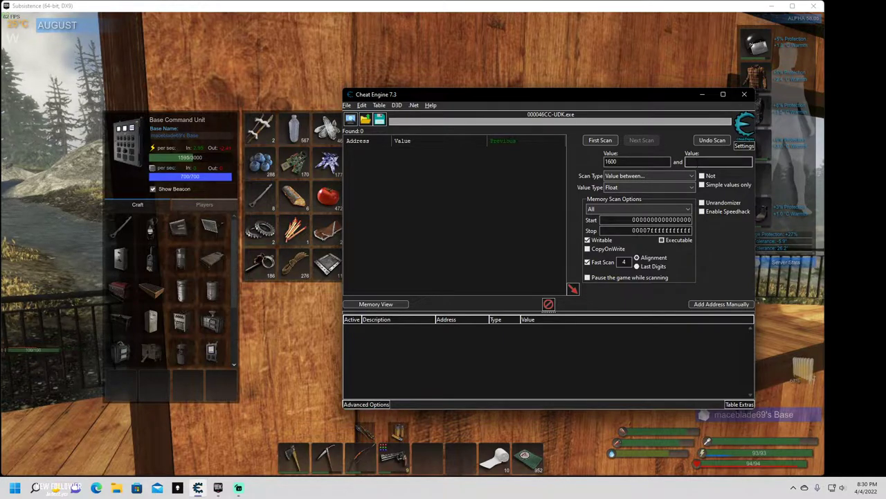
pyautogui.write('16')
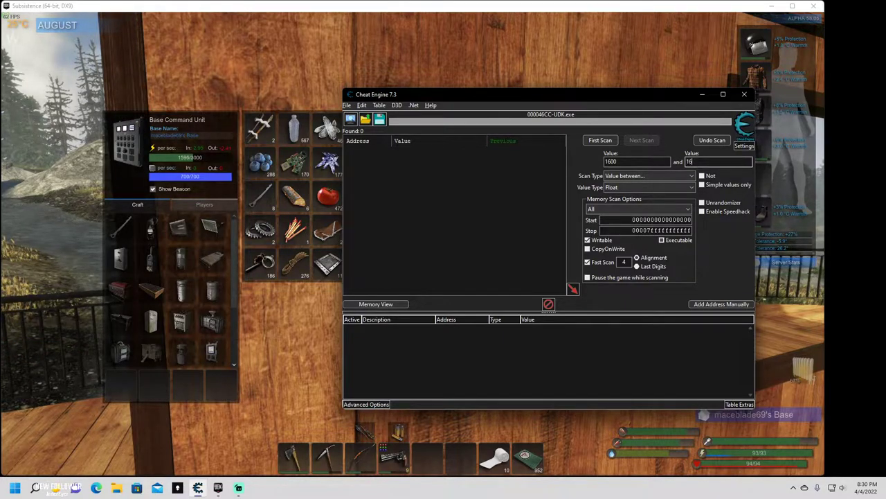
pyautogui.write('1605')
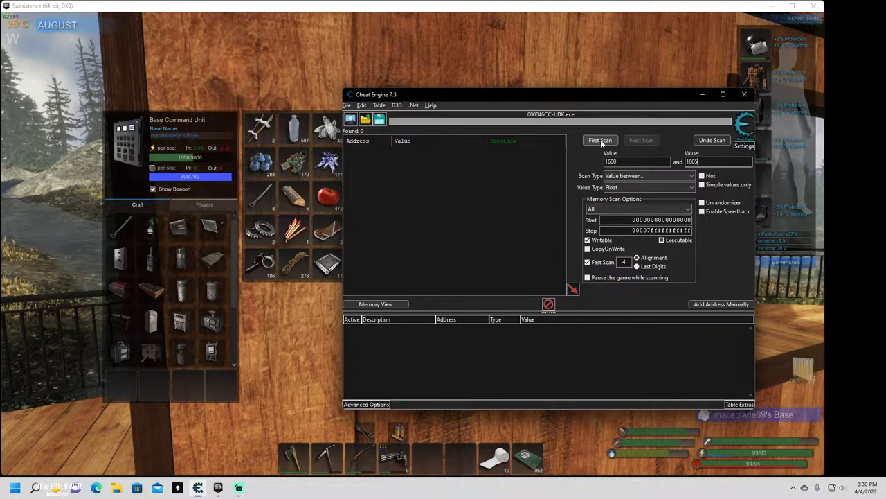
pyautogui.click(599, 140)
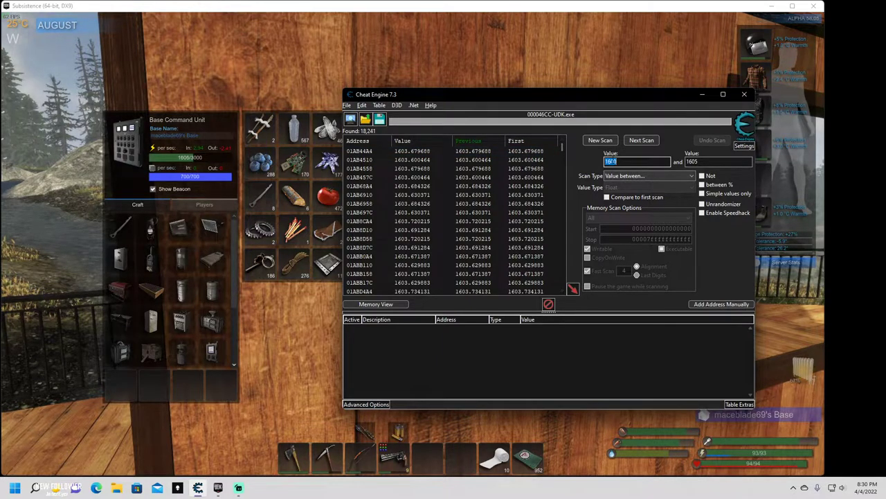
# Step: Rescan for floats between 1610 and 1615, narrowing results to 2 addresses
pyautogui.click(636, 161)
pyautogui.write('1610')
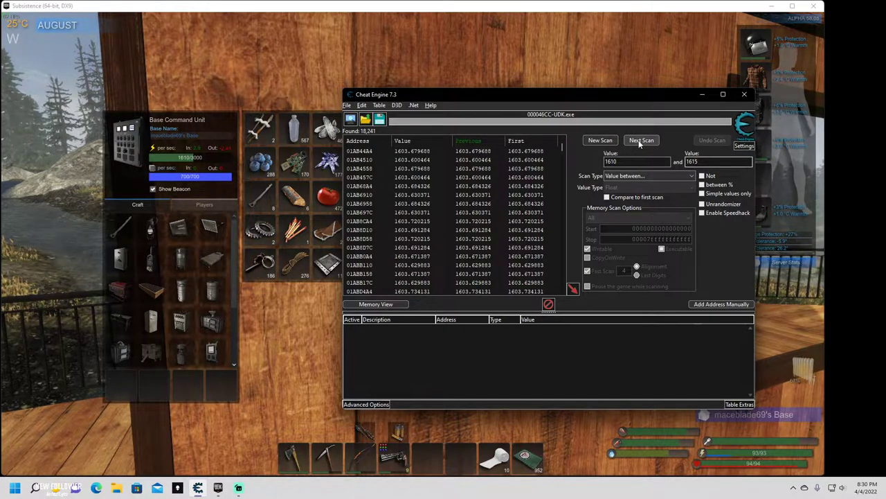
pyautogui.click(641, 139)
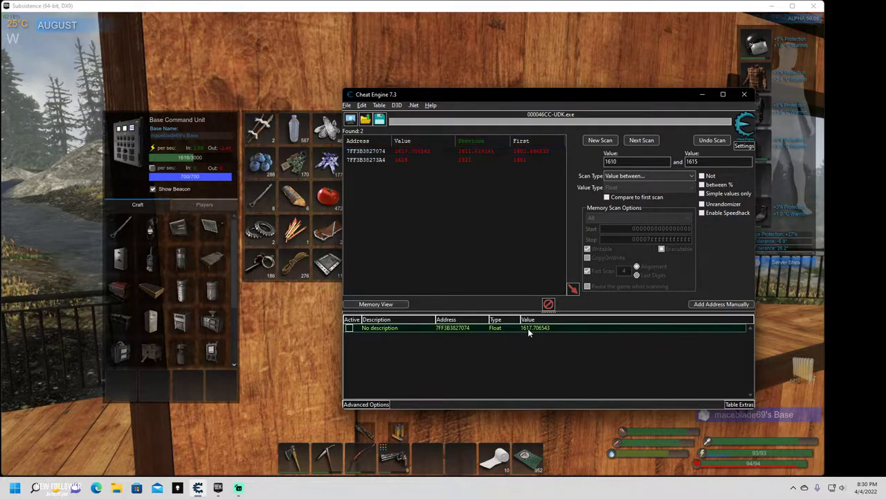
# Step: Change the table entry's value to 3000, filling electricity storage to 3000/3000
pyautogui.doubleClick(535, 327)
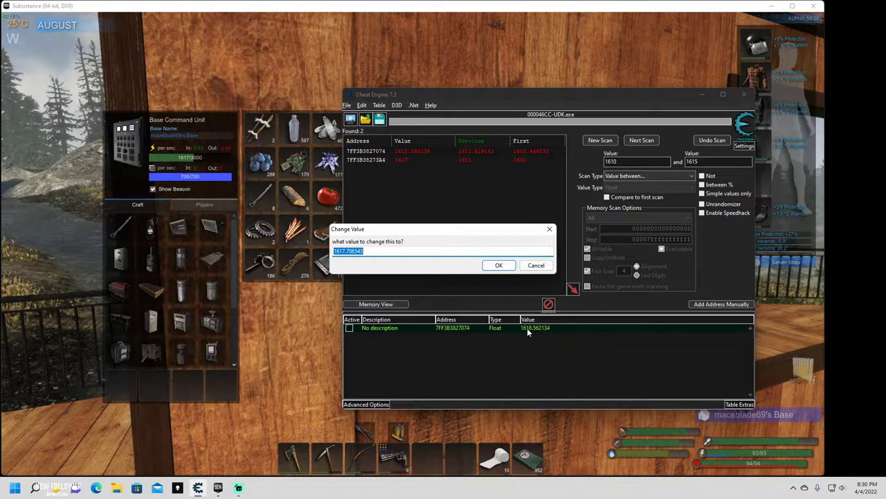
pyautogui.write('3000')
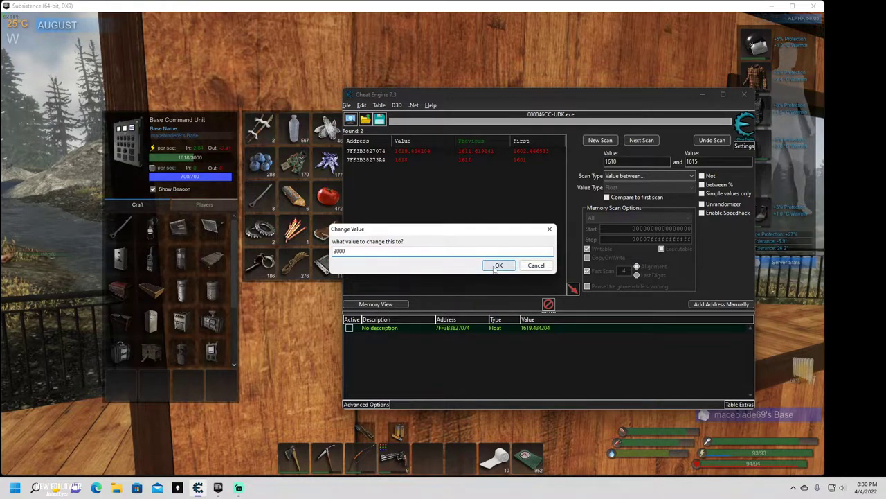
pyautogui.click(498, 265)
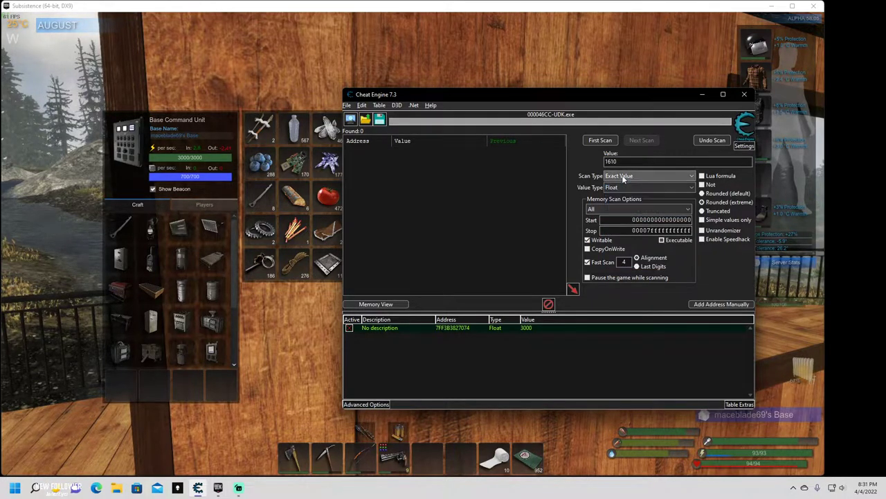
# Step: Enter 700 as the exact float value and run the first scan
pyautogui.write('7')
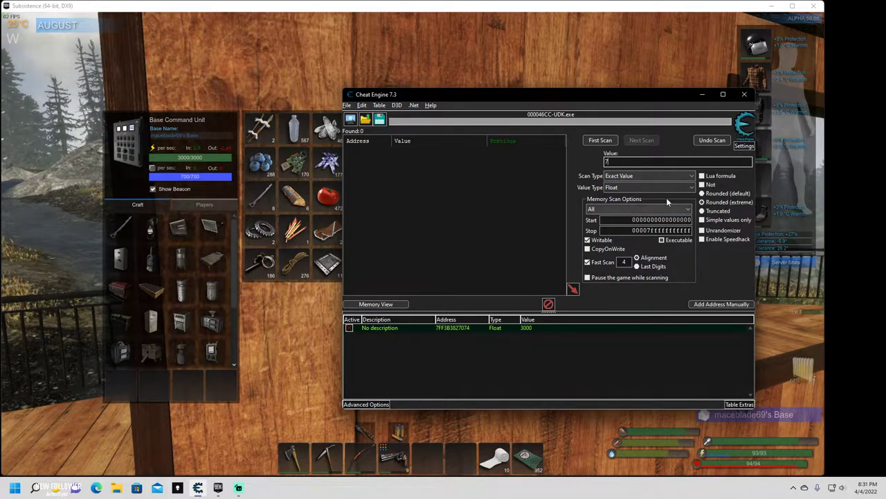
pyautogui.write('00')
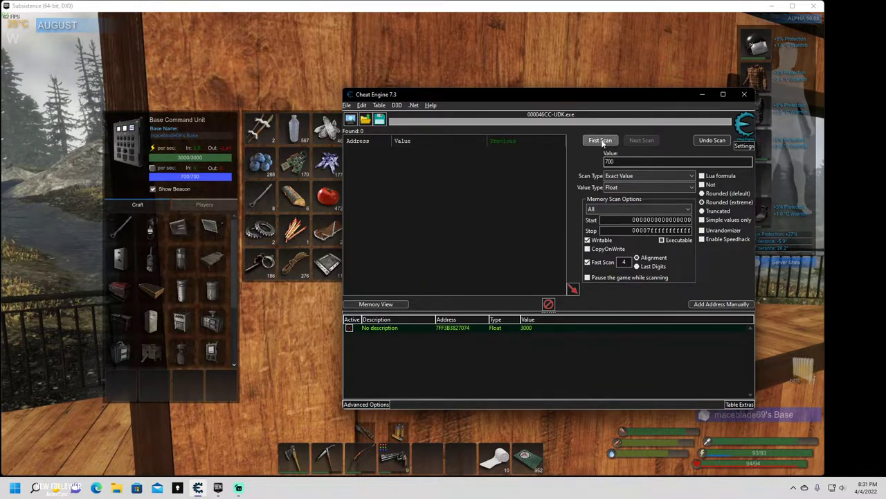
pyautogui.click(599, 140)
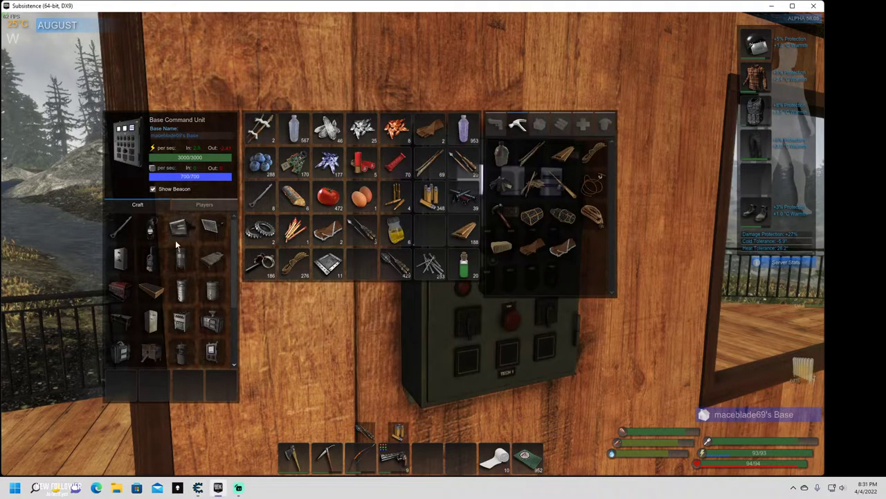
# Step: Craft a Base Light, dropping stored mass from 700 to 650
pyautogui.click(151, 226)
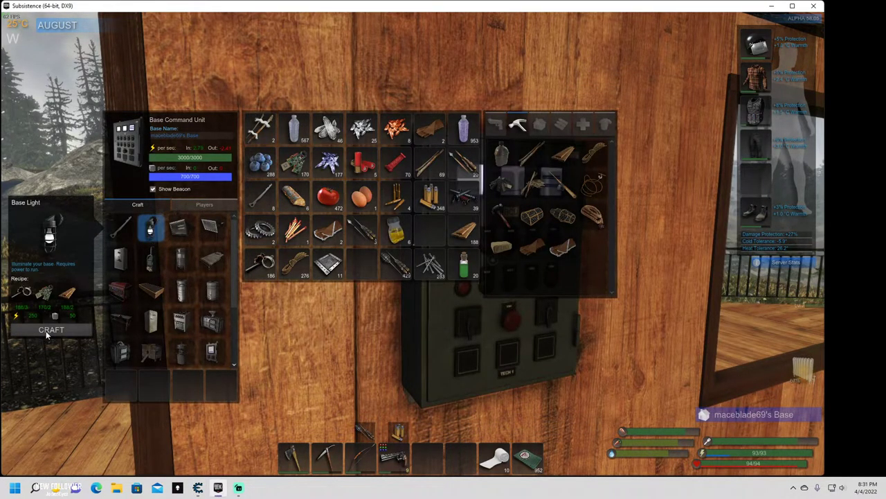
pyautogui.moveTo(67, 320)
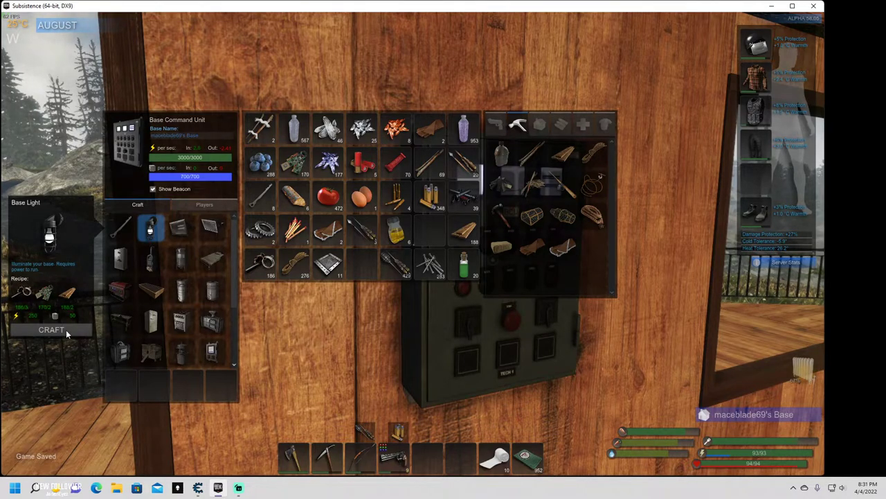
pyautogui.click(51, 329)
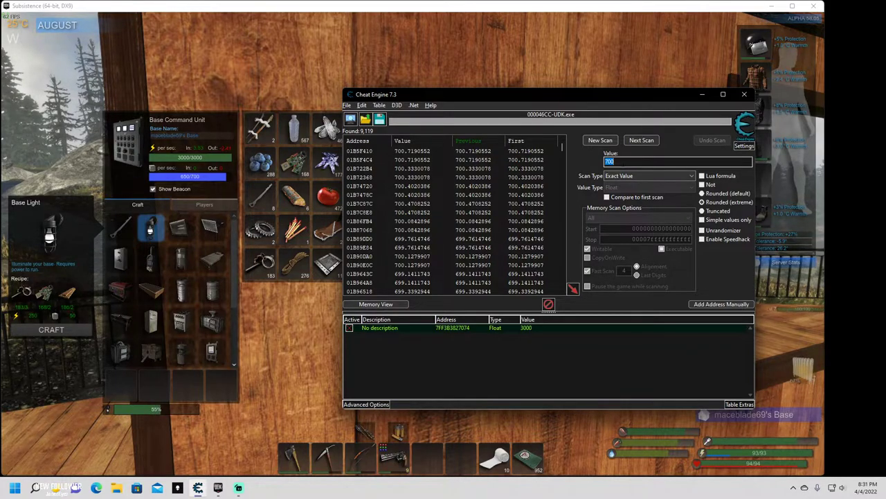
# Step: Rescan for 650, then set the mass table entry to 700, restoring 700/700
pyautogui.write('650')
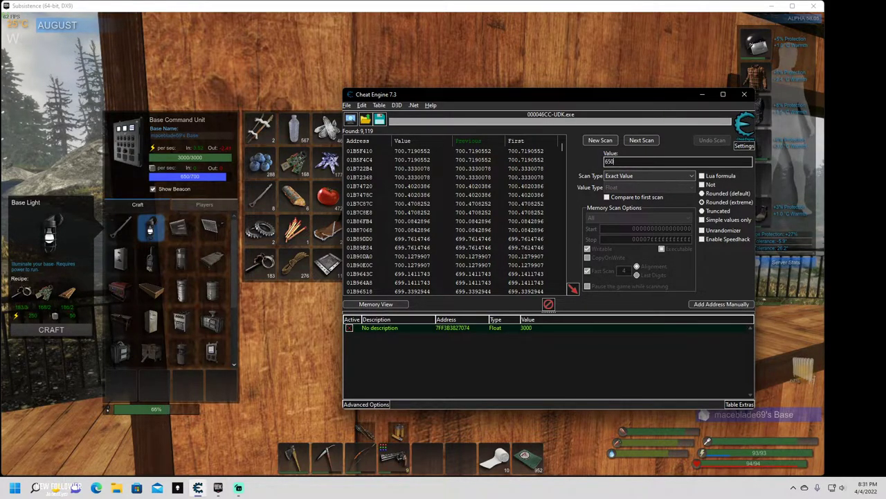
pyautogui.click(641, 140)
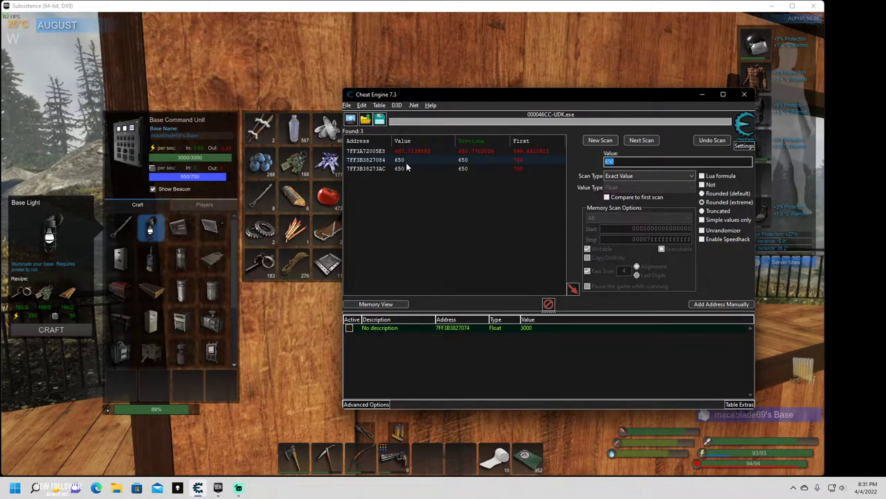
pyautogui.moveTo(400, 169)
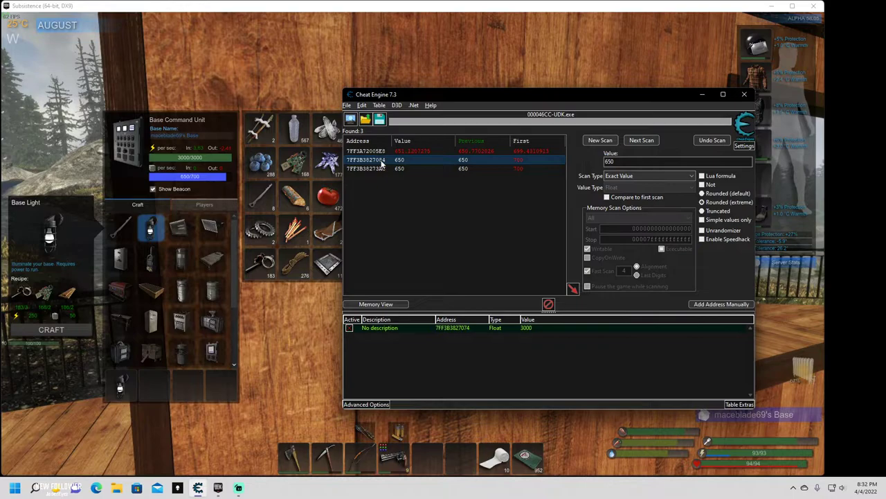
pyautogui.moveTo(384, 165)
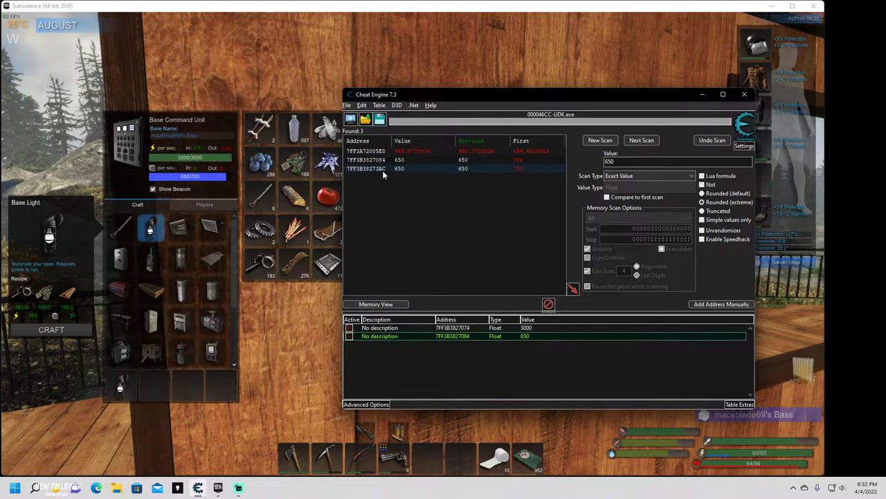
pyautogui.moveTo(384, 173)
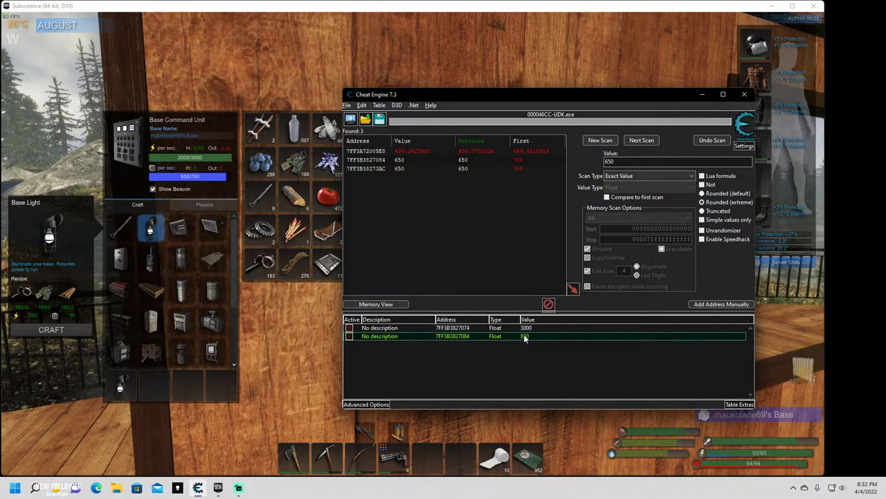
pyautogui.doubleClick(524, 336)
pyautogui.write('700')
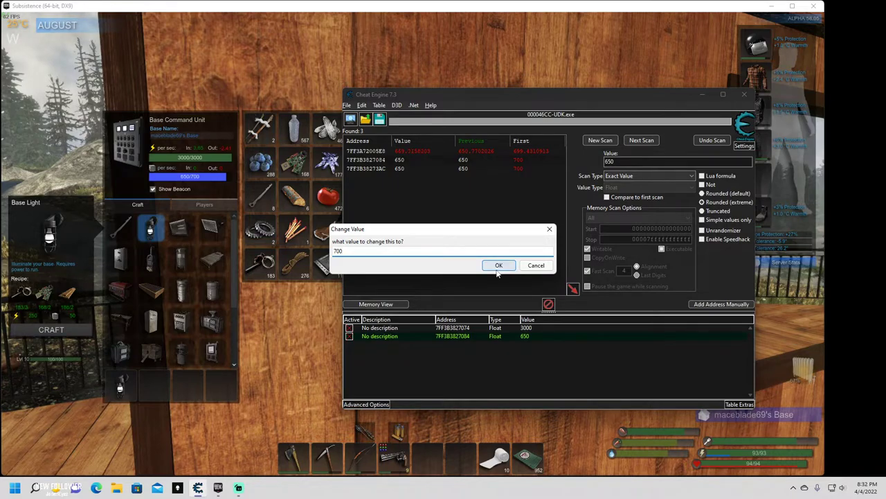
pyautogui.click(499, 265)
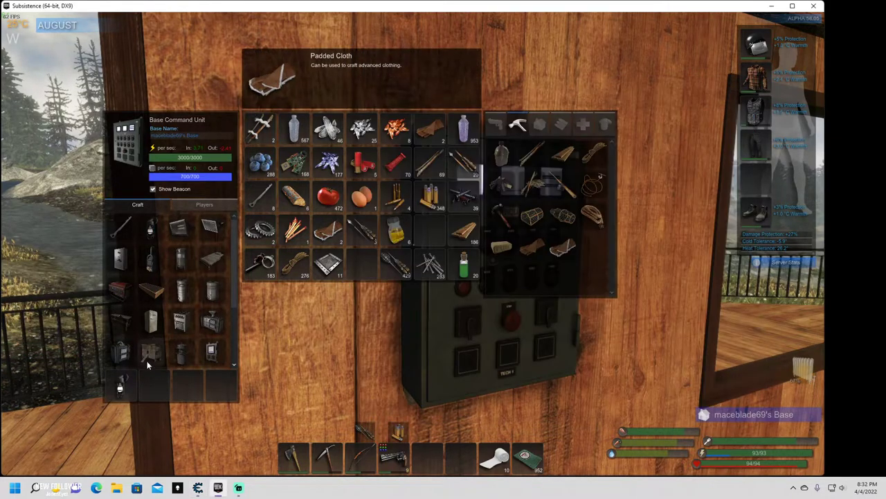
# Step: Craft another Base Light and repeatedly buy bed spawns, raising available spawns to 67
pyautogui.click(151, 227)
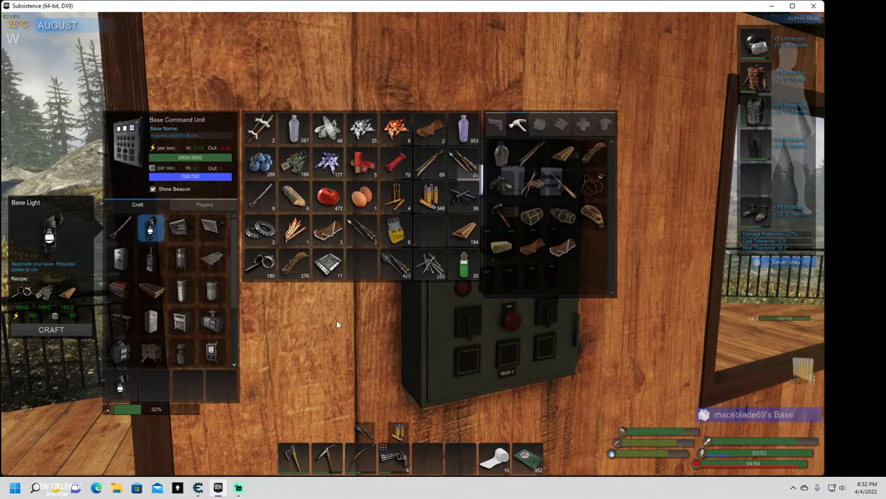
pyautogui.press('Escape')
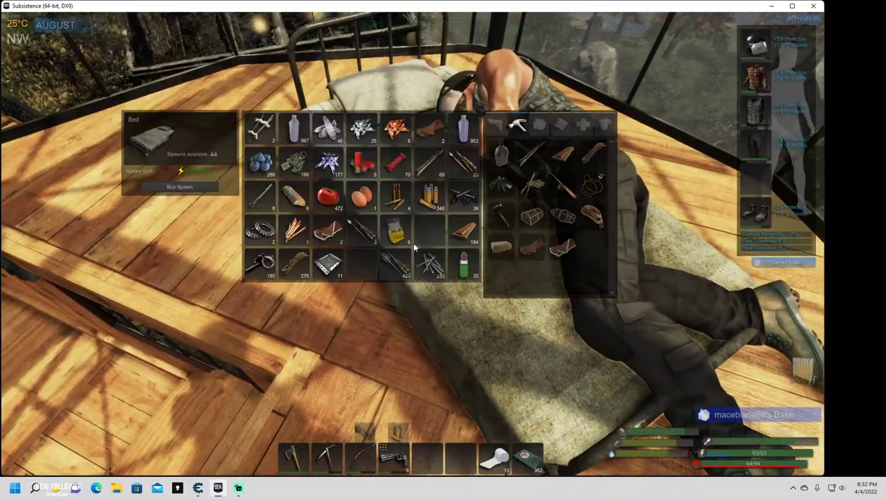
pyautogui.click(180, 187)
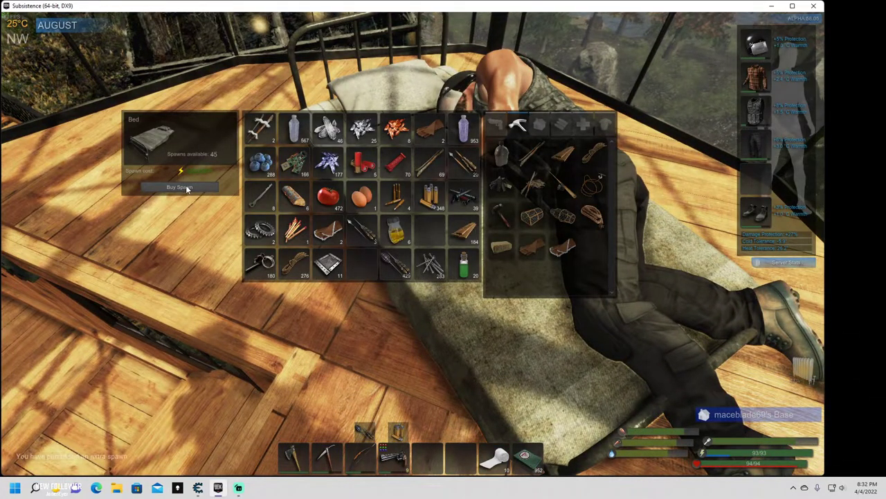
pyautogui.click(179, 187)
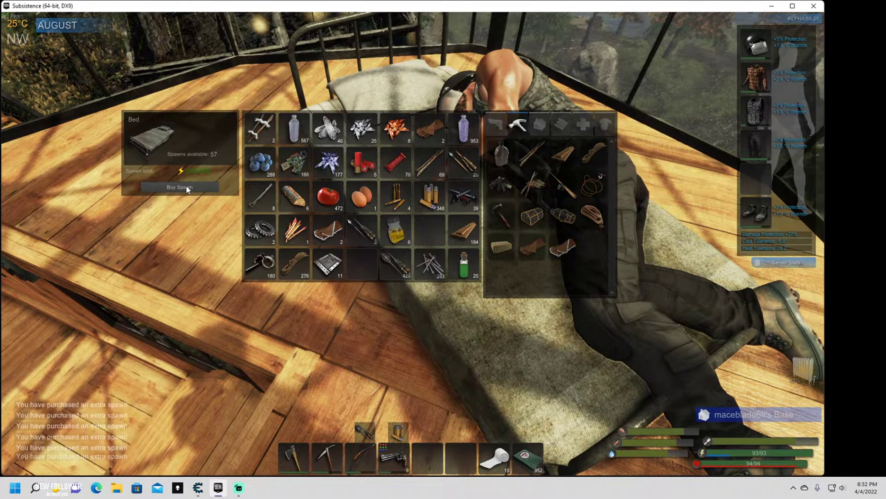
pyautogui.click(178, 187)
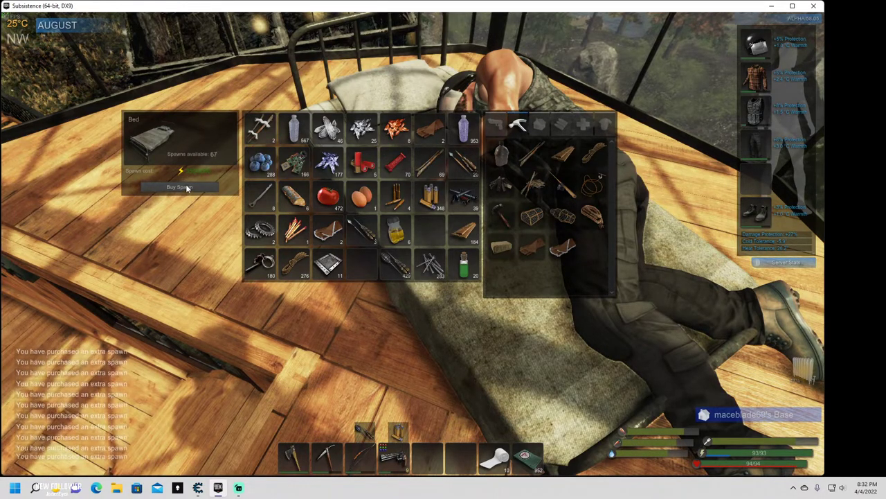